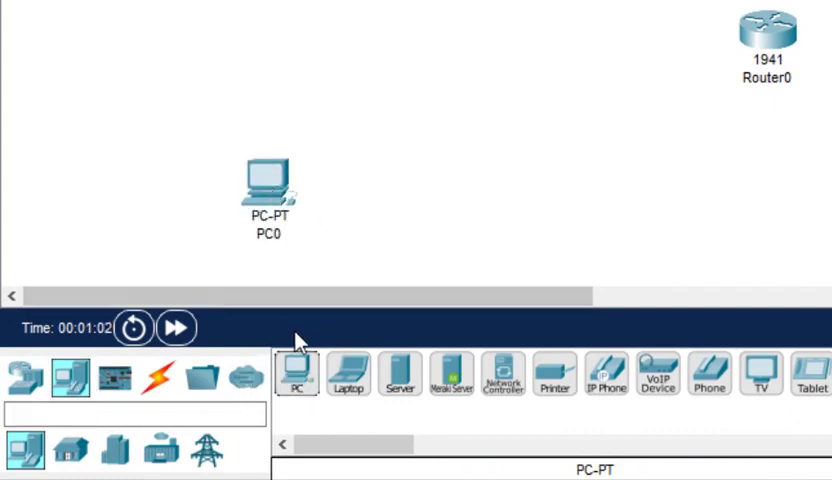
Step: Place another PC and a 2960 switch on the workspace beside the router and server
{"action": "left_click", "coordinate": [298, 376]}
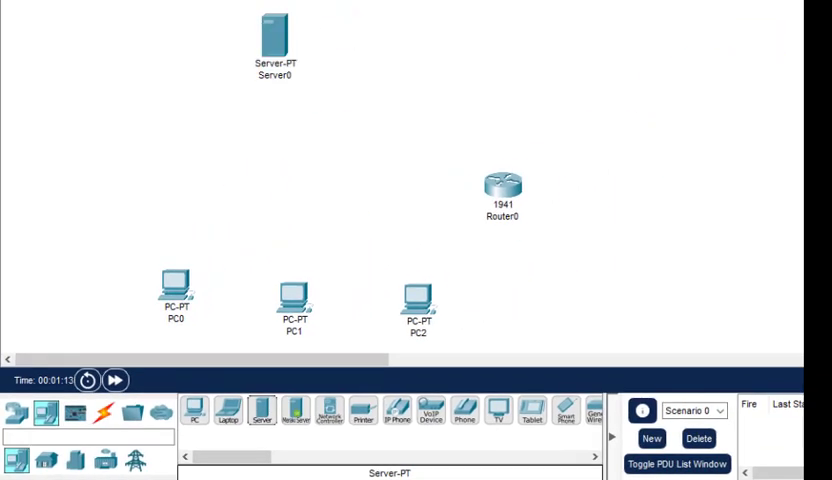
{"action": "left_click", "coordinate": [68, 440]}
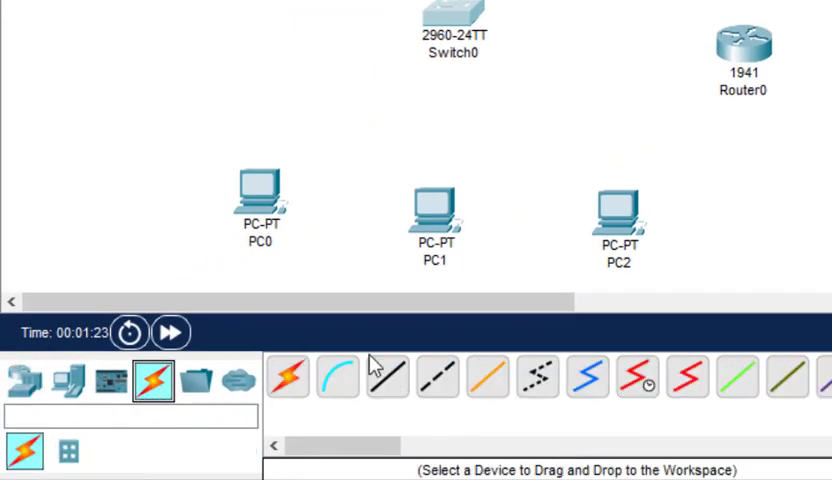
Step: Link PC1's FastEthernet0 and the router's GigabitEthernet0/0 to the switch with copper straight-through, moving the router right
{"action": "left_click", "coordinate": [256, 196]}
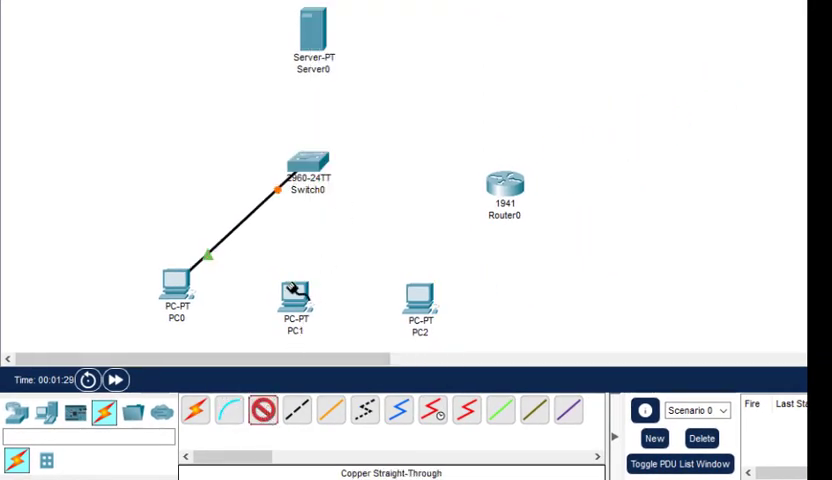
{"action": "left_click", "coordinate": [294, 304]}
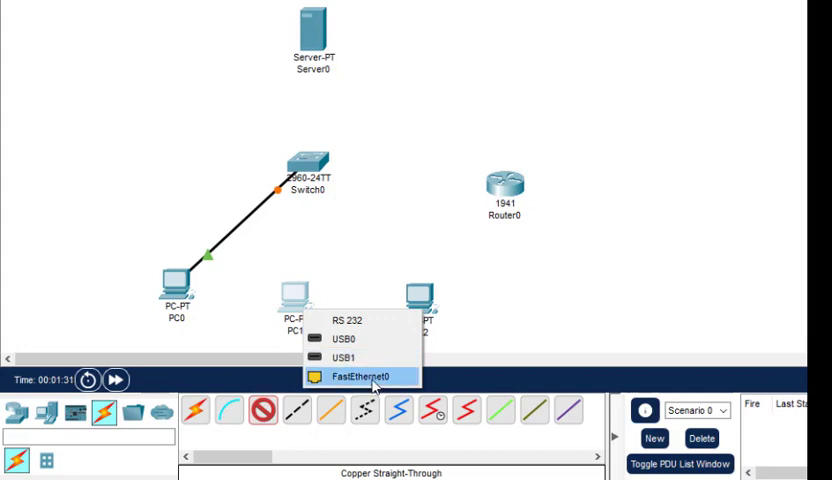
{"action": "left_click", "coordinate": [358, 376]}
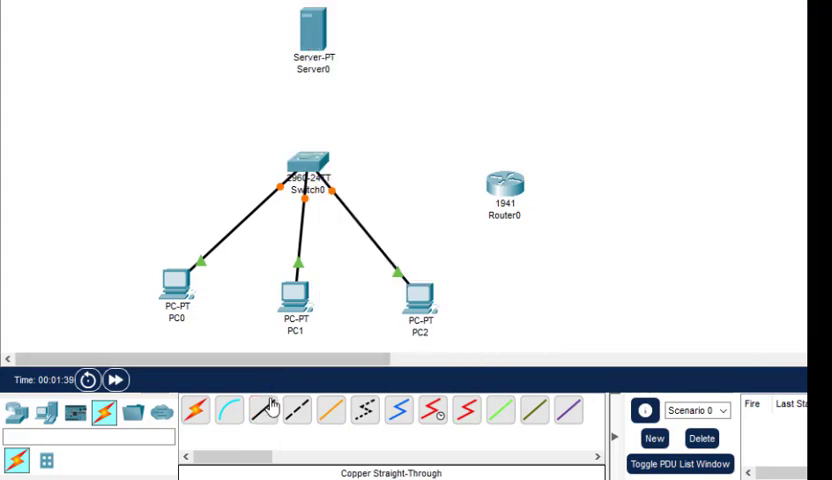
{"action": "left_click", "coordinate": [500, 190]}
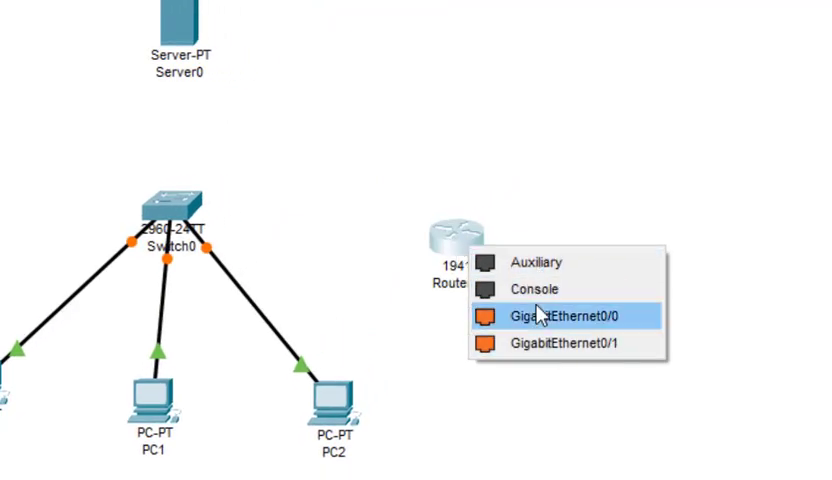
{"action": "left_click", "coordinate": [564, 316]}
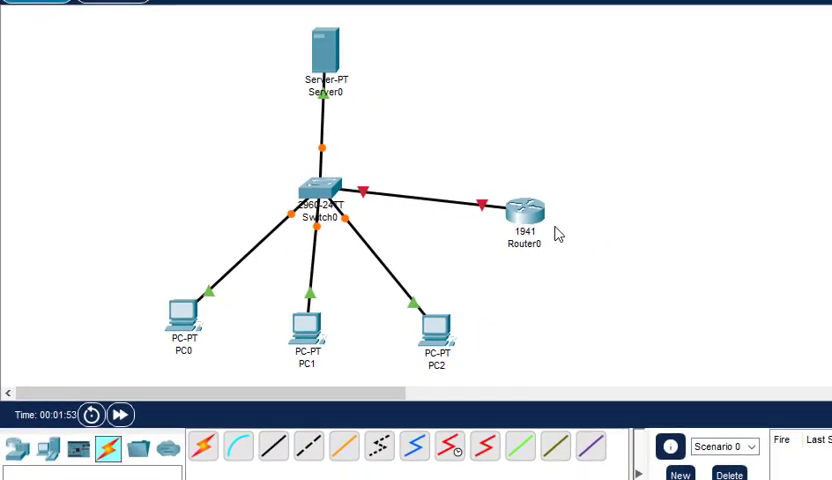
{"action": "left_click_drag", "start_coordinate": [524, 210], "coordinate": [584, 192]}
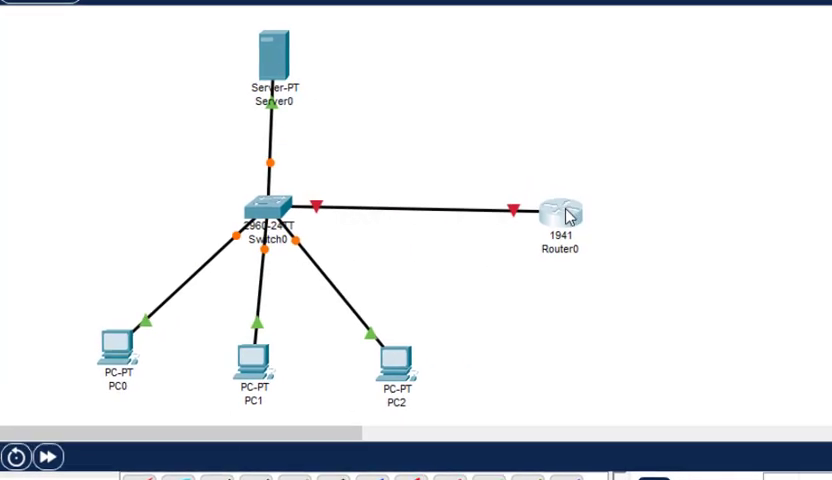
Step: Enter an IPv4 address starting with 10 on Router0's GigabitEthernet0/0 interface in Config
{"action": "left_click", "coordinate": [554, 212]}
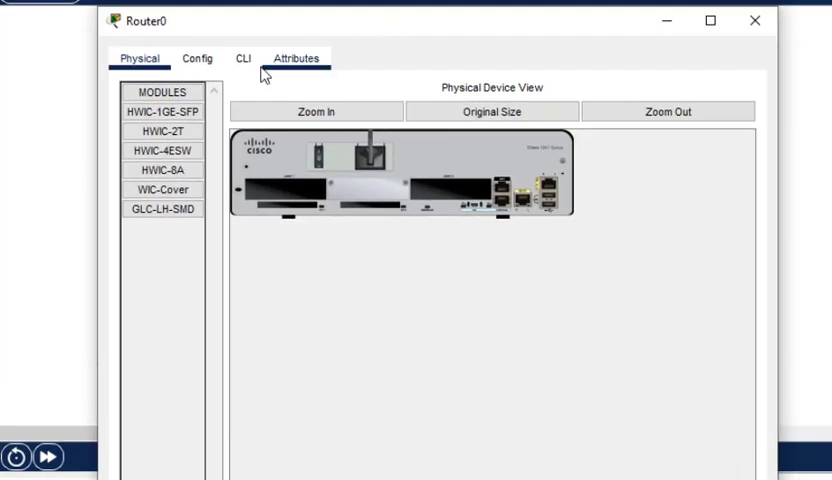
{"action": "left_click", "coordinate": [196, 56]}
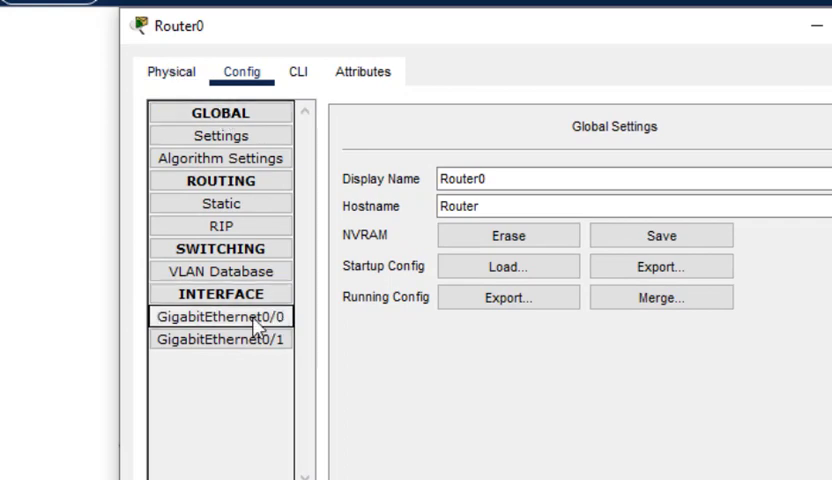
{"action": "left_click", "coordinate": [220, 316]}
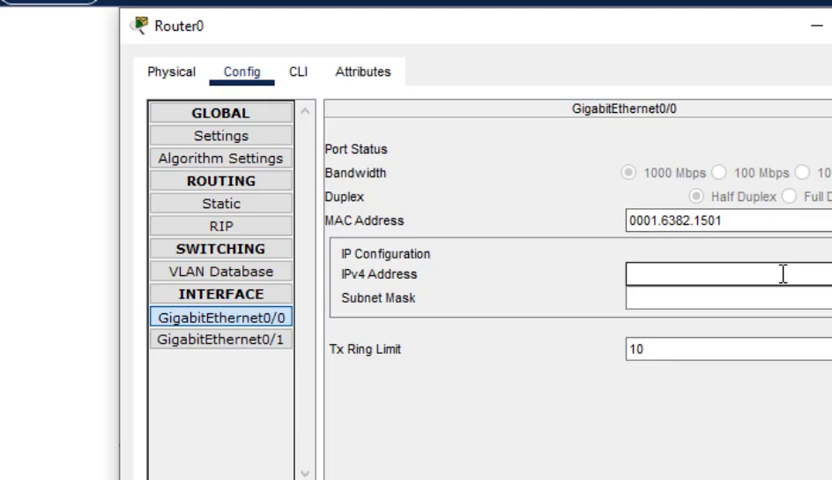
{"action": "type", "text": "10"}
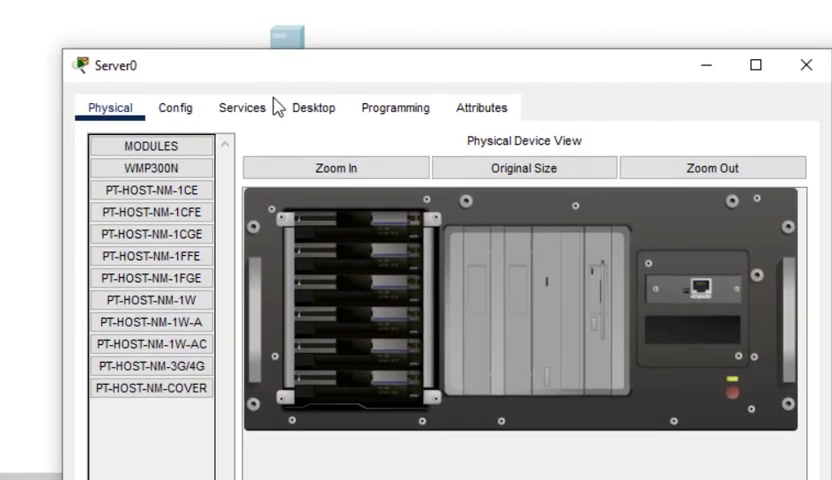
Step: Set Server0 to static IP 10.0.0.2, mask 255.0.0.0, gateway 10.0.0.1 and DNS 10.0.0.2
{"action": "left_click", "coordinate": [312, 108]}
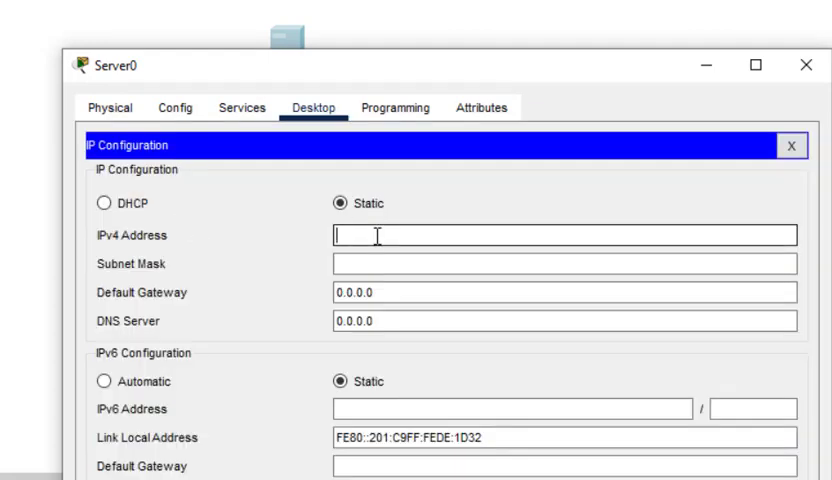
{"action": "type", "text": "10.0.0.2"}
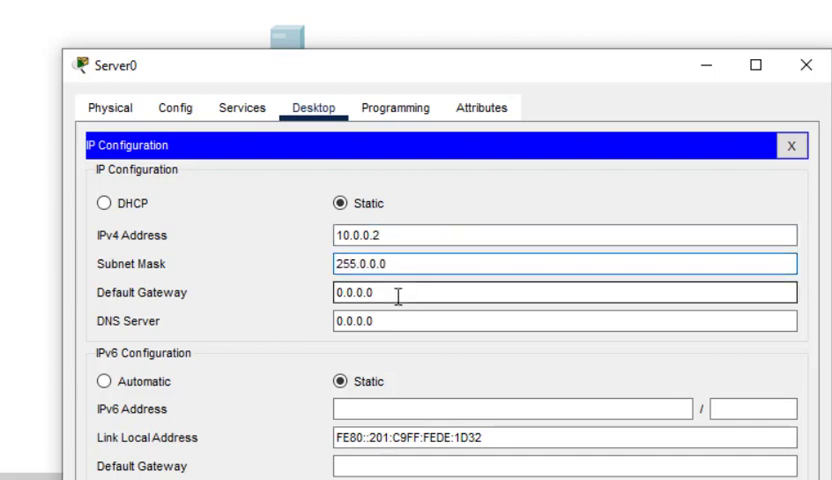
{"action": "type", "text": "1"}
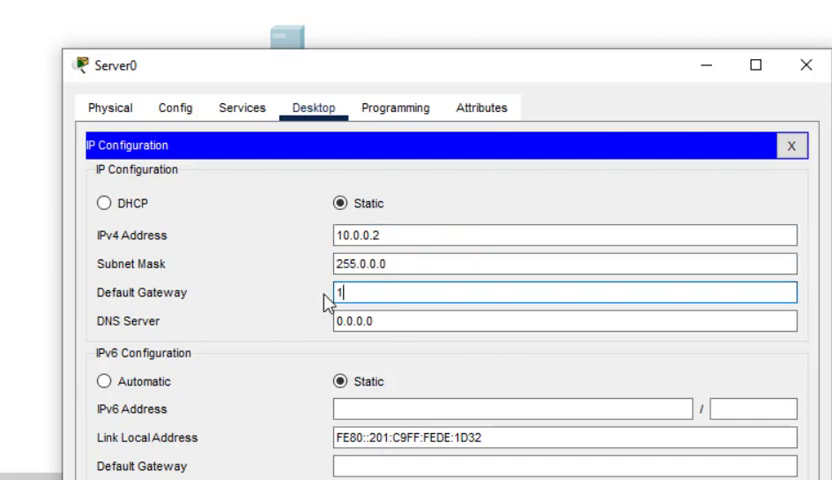
{"action": "type", "text": "0.0.0.1"}
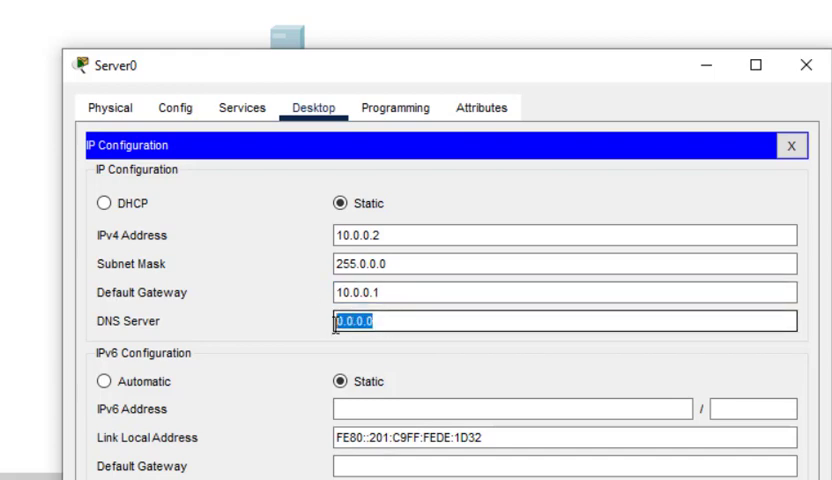
{"action": "mouse_move", "coordinate": [436, 352]}
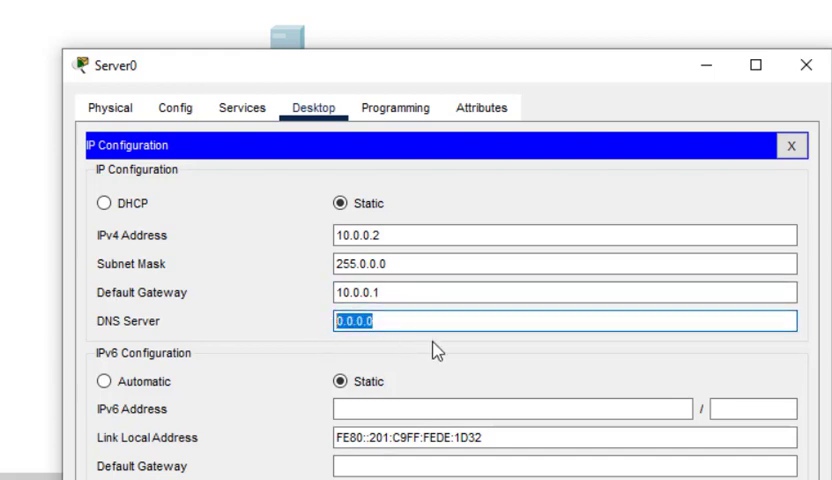
{"action": "type", "text": "10.0.0"}
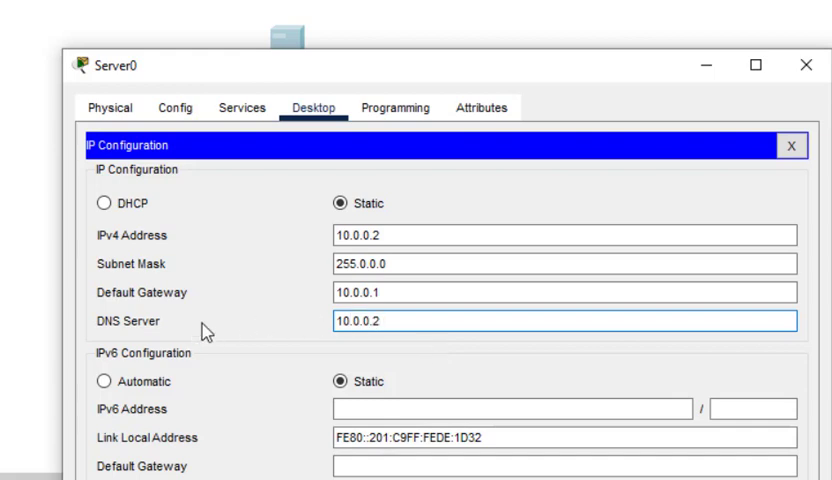
{"action": "mouse_move", "coordinate": [204, 246]}
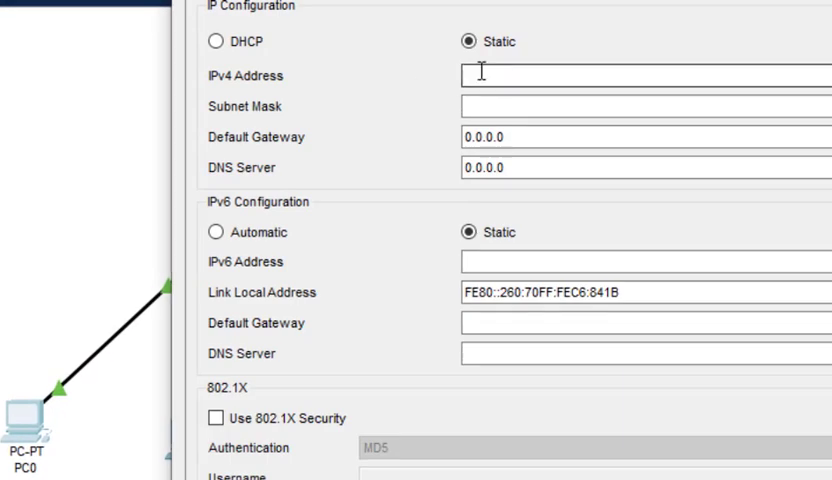
Step: Set PC0 to static IP 10.0.0.3, mask 255.0.0.0 and a 10.x default gateway
{"action": "type", "text": "10.0.0.3"}
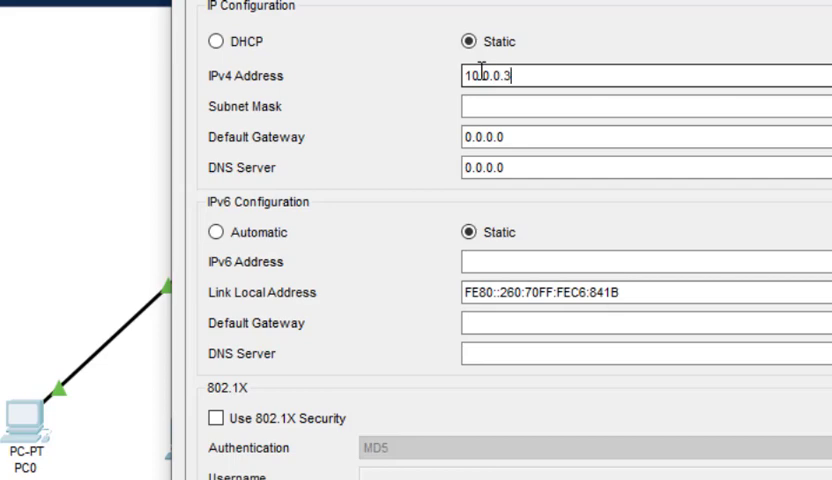
{"action": "type", "text": "255.0.0.0"}
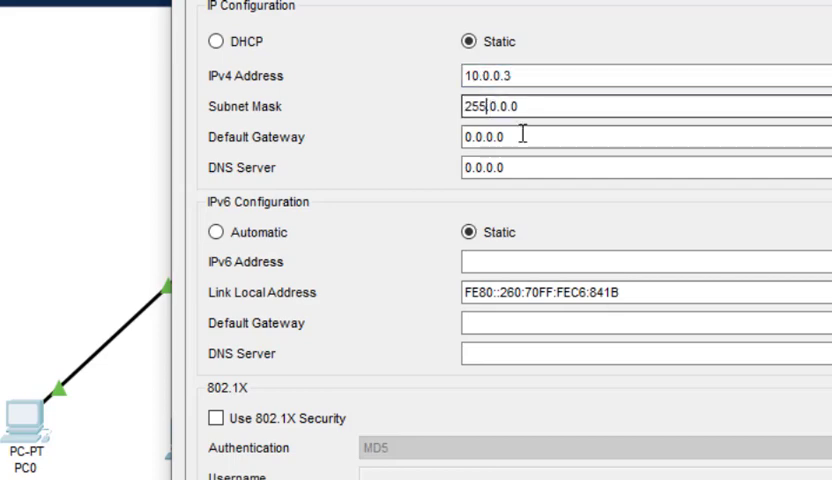
{"action": "type", "text": "10"}
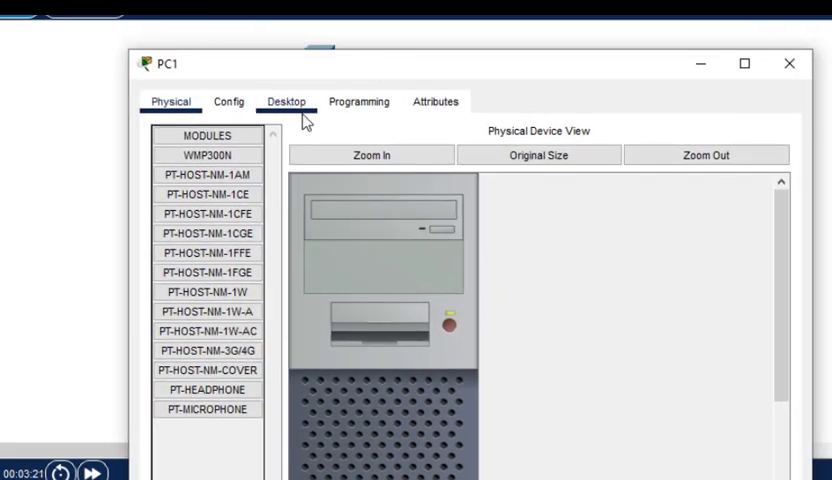
Step: Set PC1 to static IP 10.0.0.4, mask 255.0.0.0 and gateway 10.0.0.1, then close its window
{"action": "left_click", "coordinate": [286, 100]}
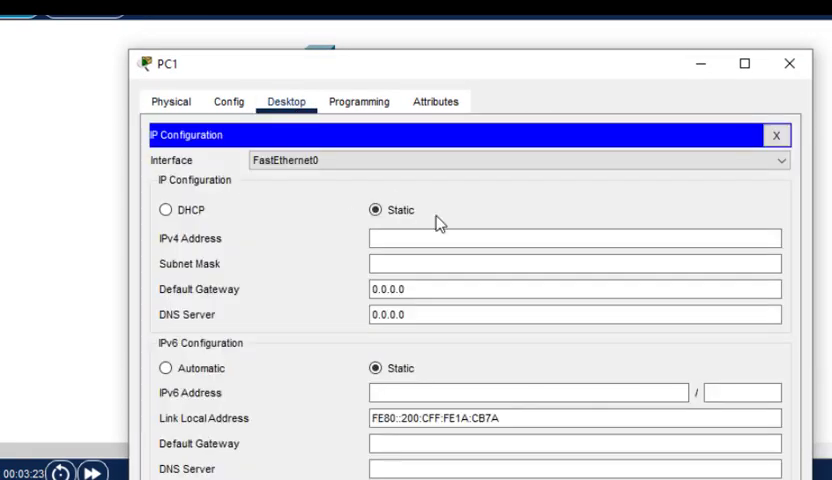
{"action": "type", "text": "10.0.0.4"}
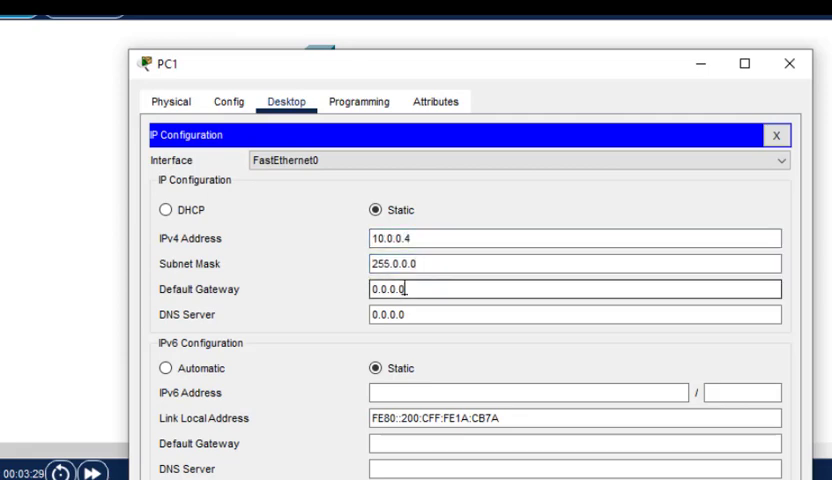
{"action": "type", "text": "10."}
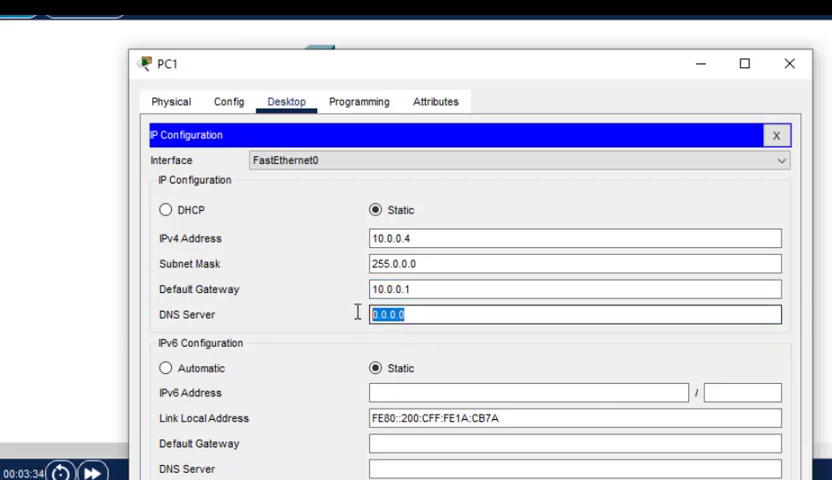
{"action": "type", "text": "10.0.0"}
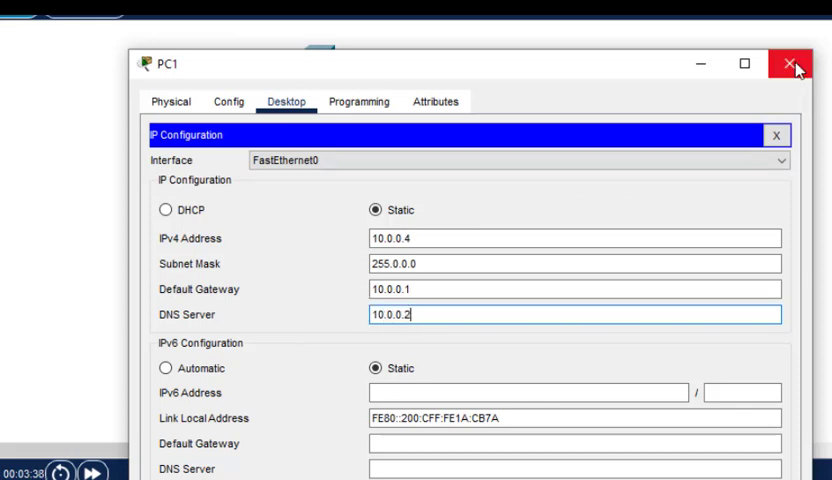
{"action": "left_click", "coordinate": [792, 64]}
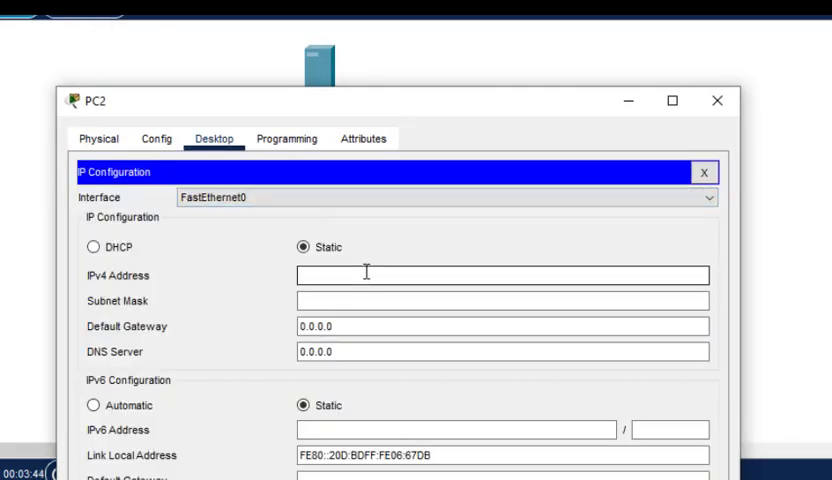
Step: Set PC2 to static IP 10.0.0.5 (correcting a mistyped 2), gateway 10.0.0.1 and DNS server
{"action": "type", "text": "10.0.0.2"}
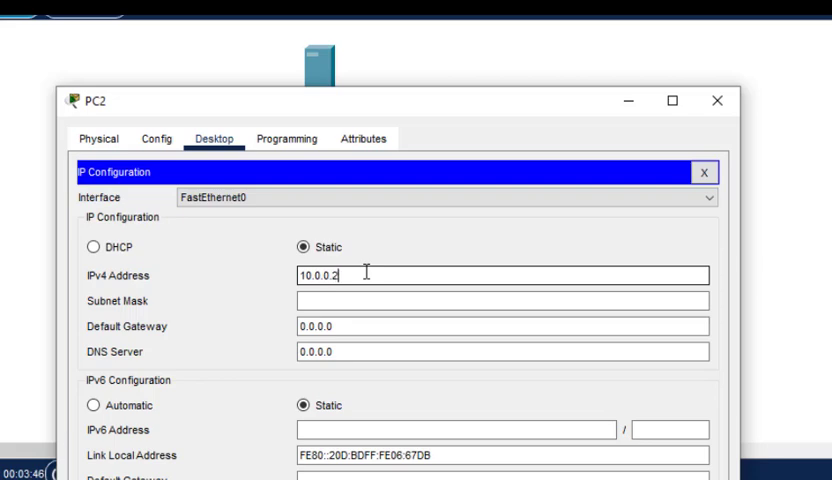
{"action": "key", "text": "Backspace"}
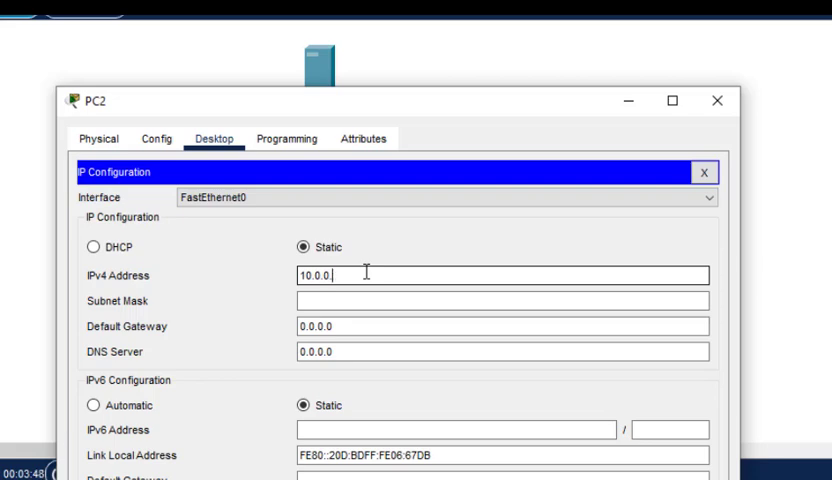
{"action": "type", "text": "5"}
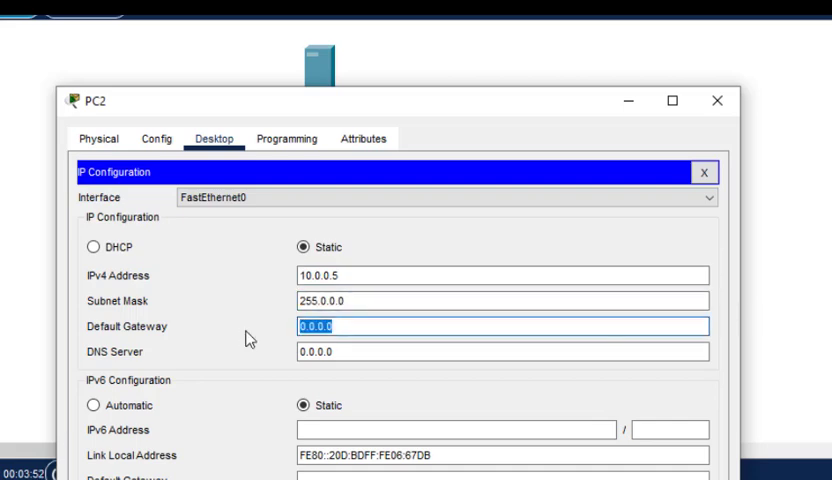
{"action": "type", "text": "10.0."}
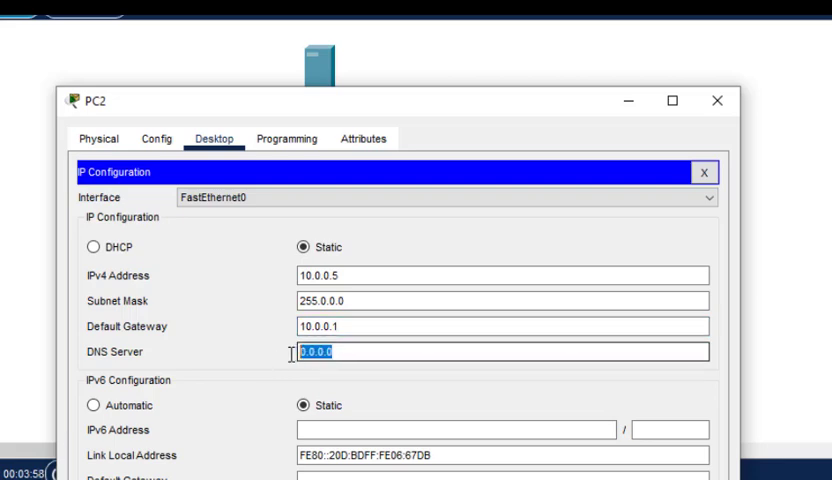
{"action": "type", "text": "10"}
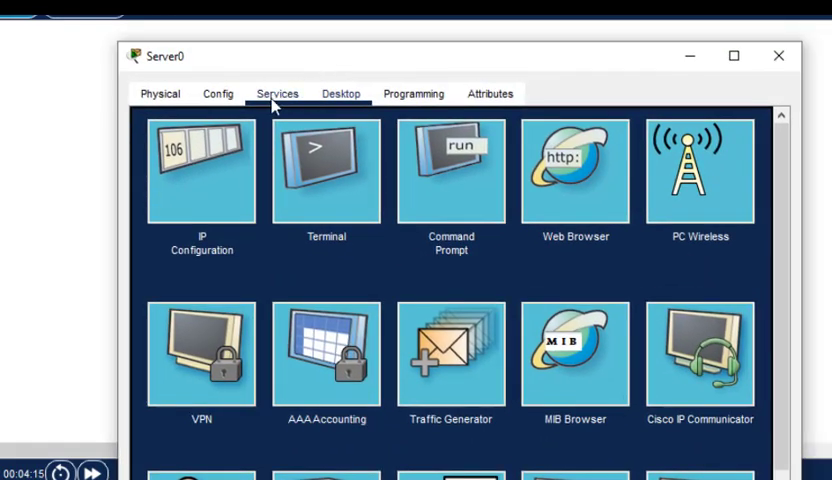
Step: Turn on Server0's DNS service under Services
{"action": "left_click", "coordinate": [276, 92]}
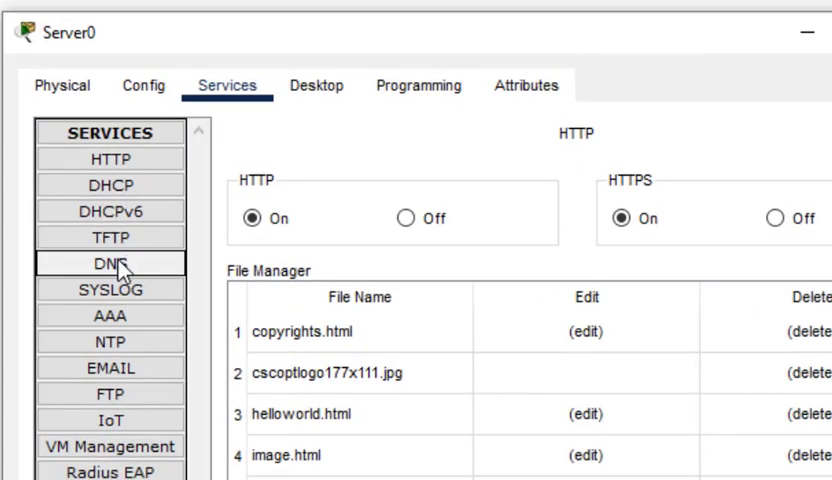
{"action": "left_click", "coordinate": [110, 262]}
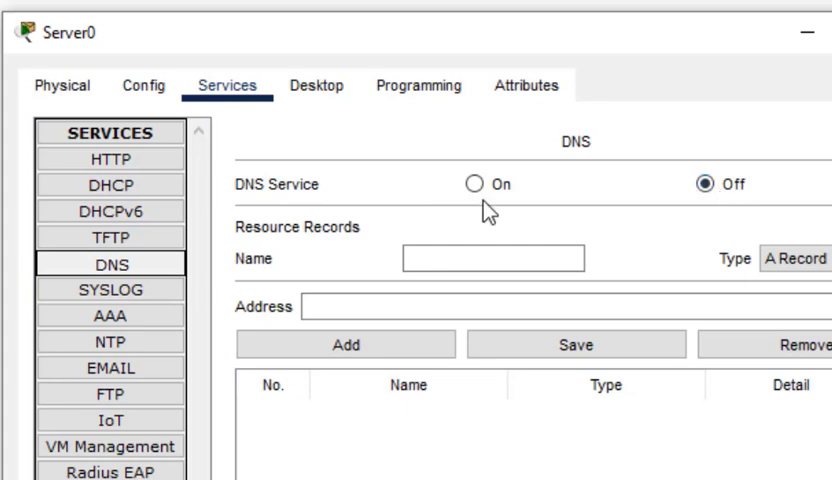
{"action": "left_click", "coordinate": [472, 184]}
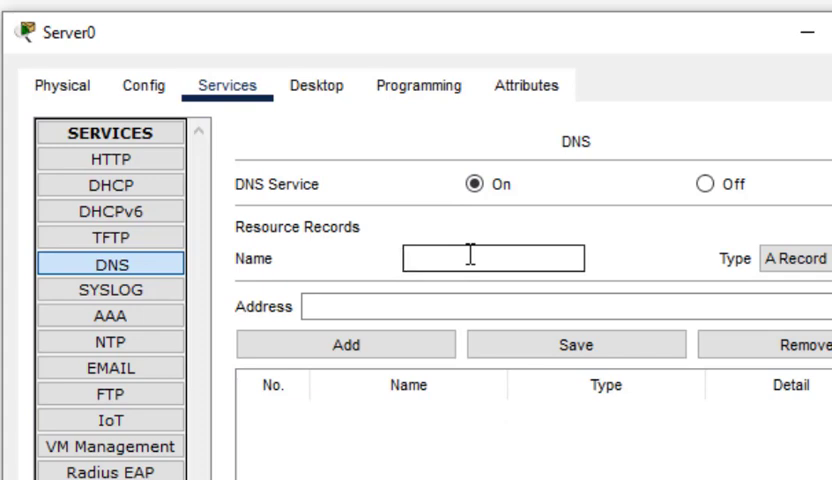
Step: Enter a DNS record name ismile.com with address 10.0.0.2
{"action": "type", "text": "is"}
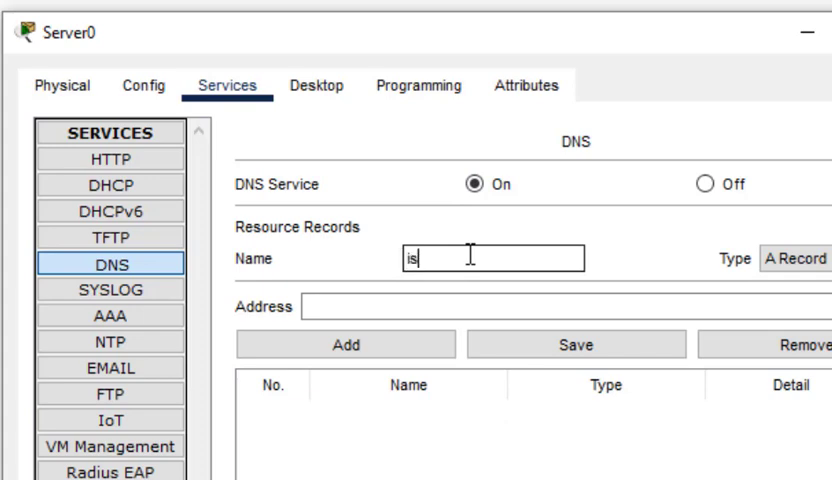
{"action": "type", "text": "mile"}
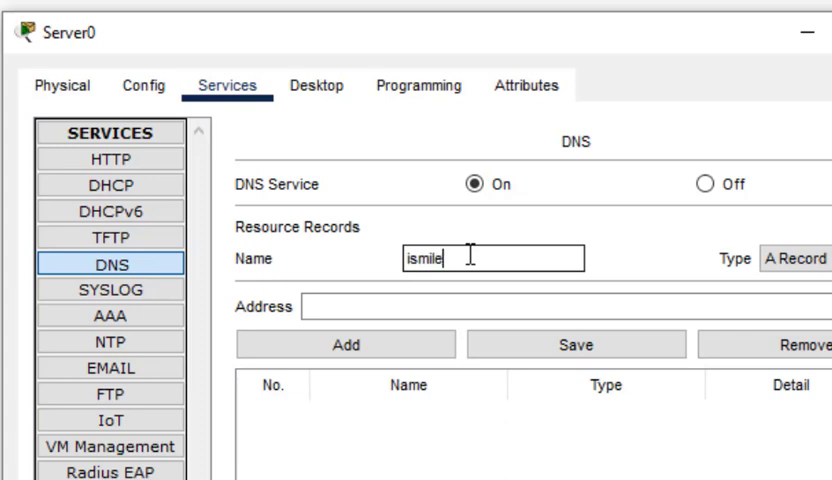
{"action": "type", "text": ".c"}
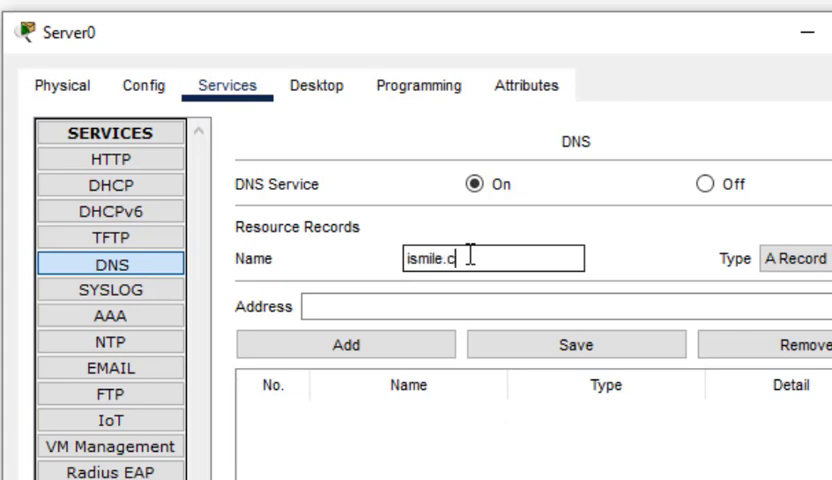
{"action": "type", "text": "om"}
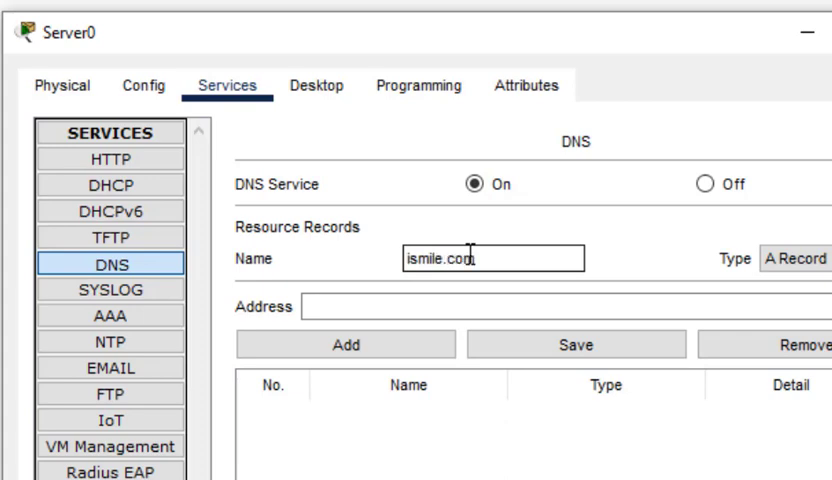
{"action": "type", "text": "1"}
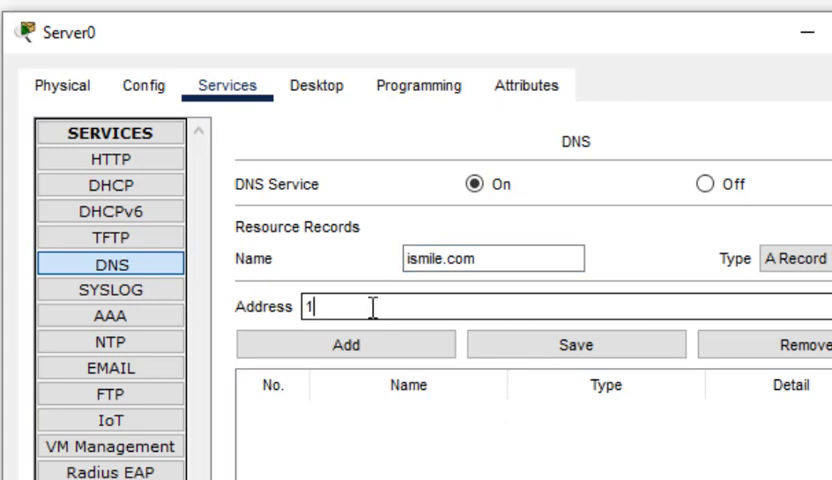
{"action": "type", "text": "0.0.0.2"}
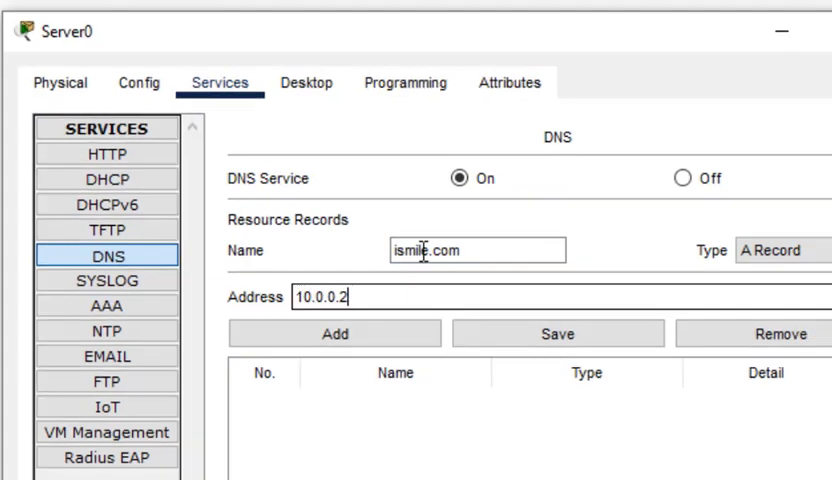
Step: Add the ismile.com record to the DNS table and close the server window
{"action": "left_click", "coordinate": [334, 332]}
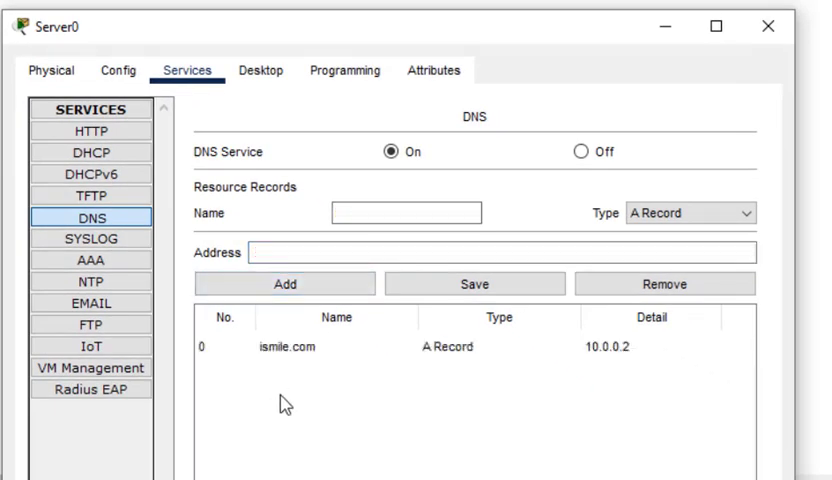
{"action": "mouse_move", "coordinate": [258, 364]}
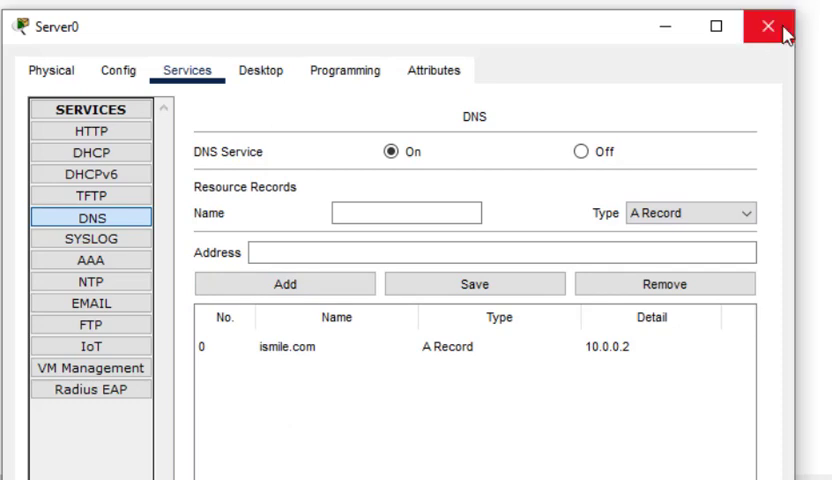
{"action": "left_click", "coordinate": [776, 24]}
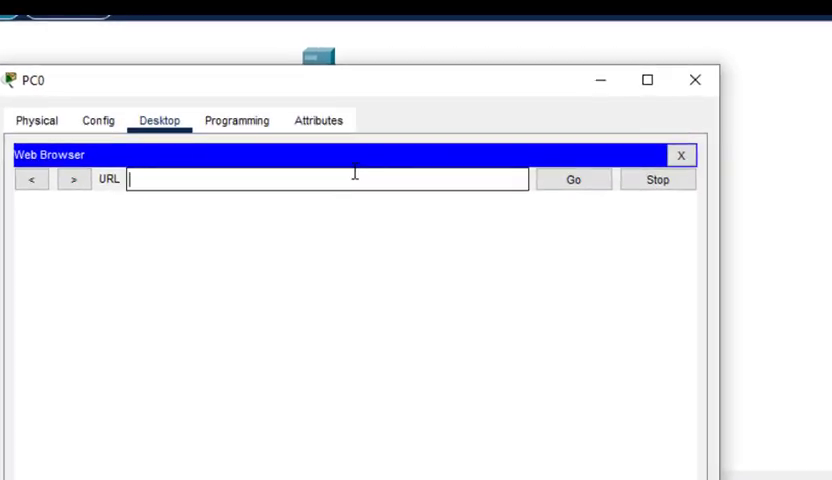
Step: Load ismile.com in PC0's web browser, then select the URL for replacement
{"action": "type", "text": "im"}
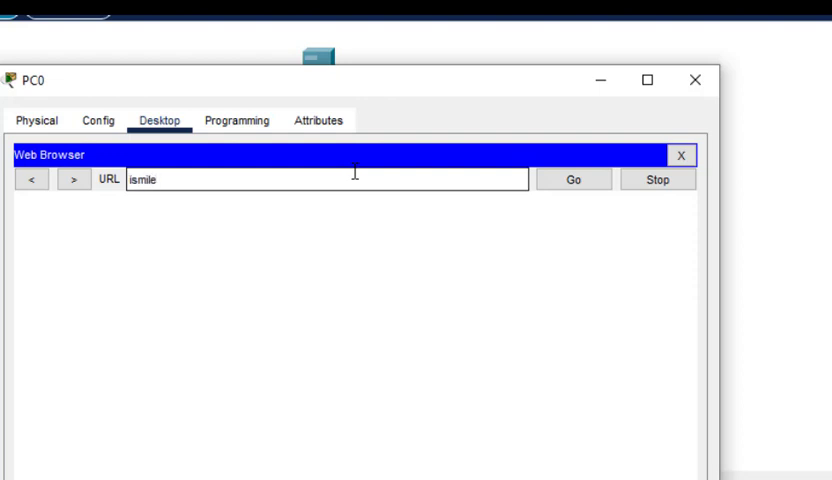
{"action": "type", "text": ".com"}
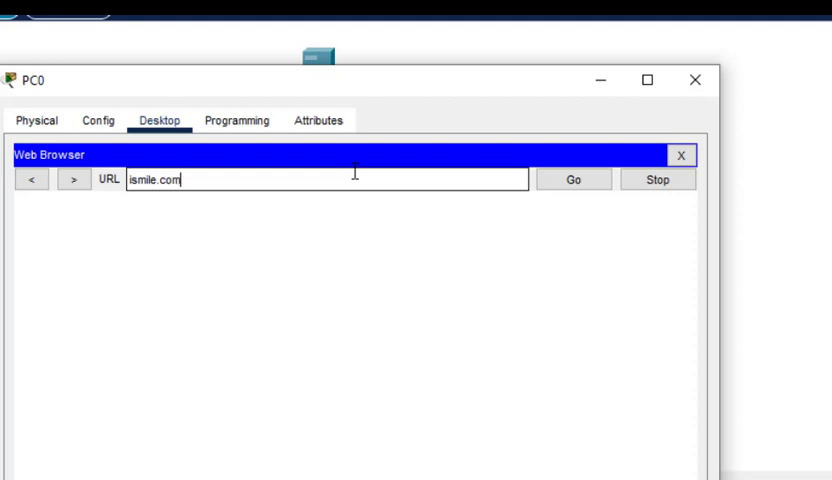
{"action": "left_click", "coordinate": [572, 180]}
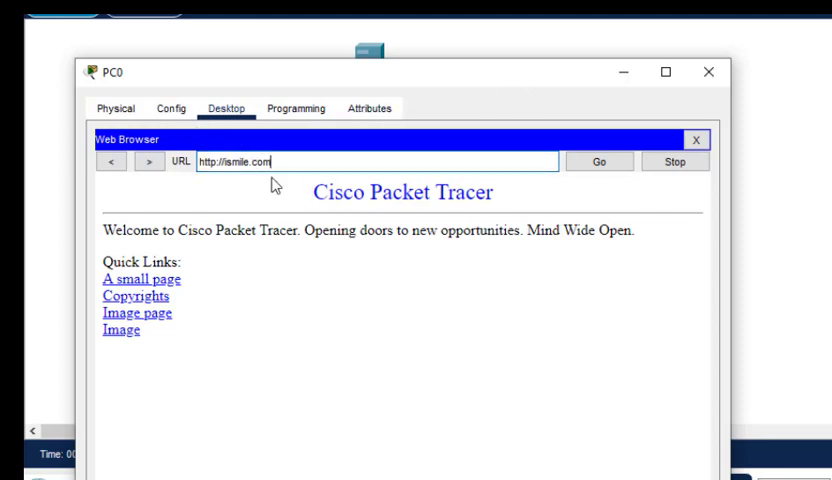
{"action": "triple_click", "coordinate": [230, 160]}
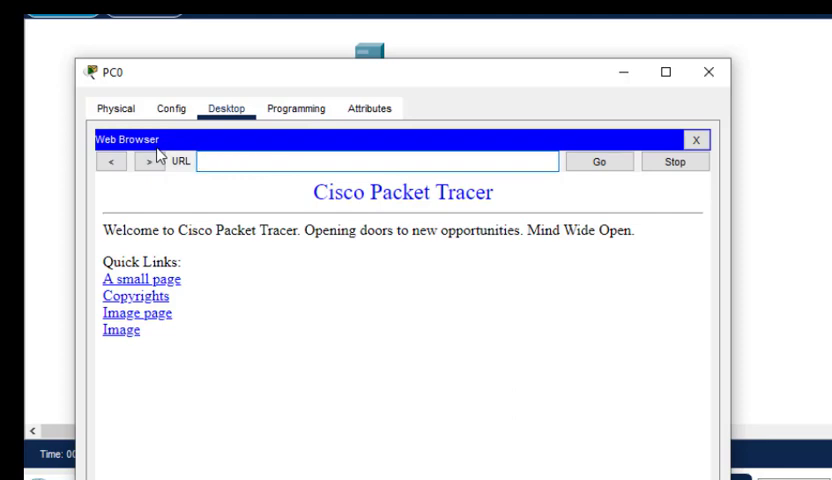
Step: Request abcd.com in PC0's browser to get a Host Name Unresolved result
{"action": "type", "text": "a"}
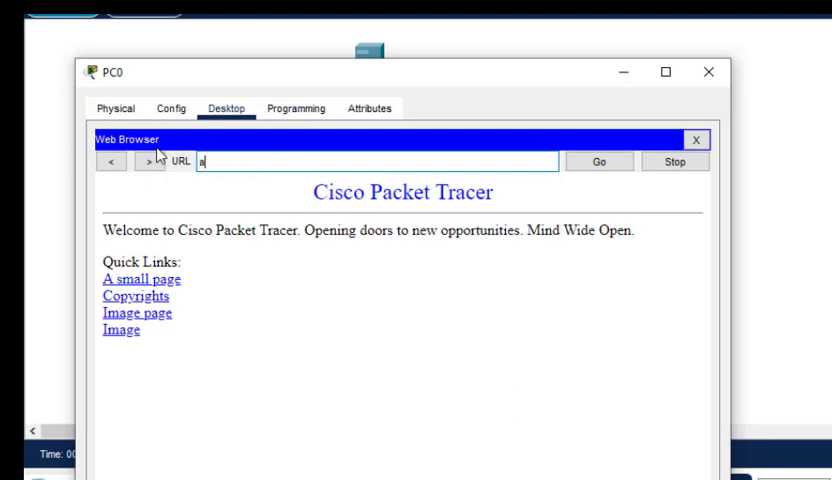
{"action": "type", "text": "bc"}
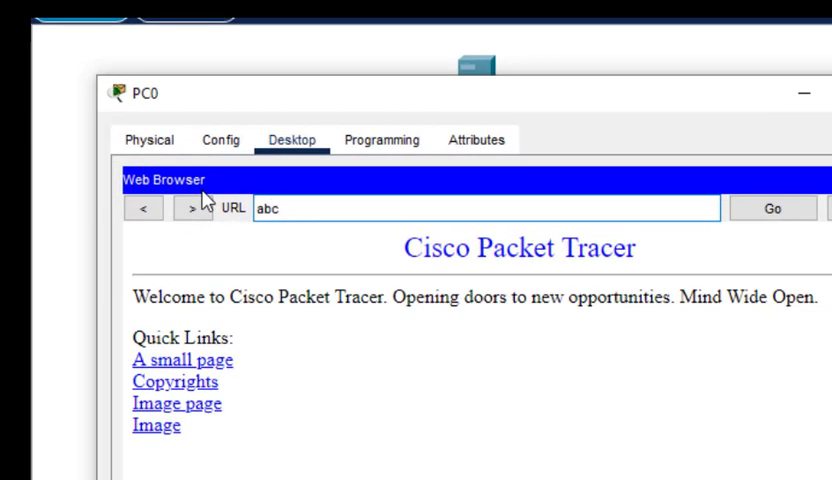
{"action": "type", "text": "d."}
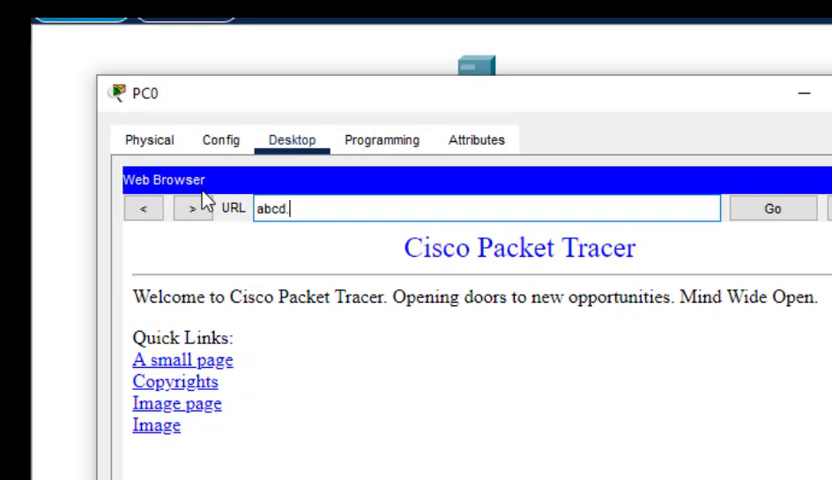
{"action": "left_click", "coordinate": [772, 208]}
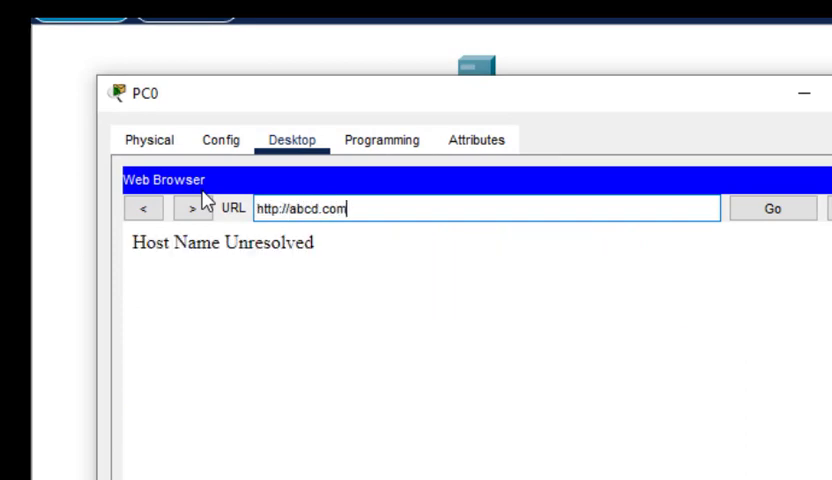